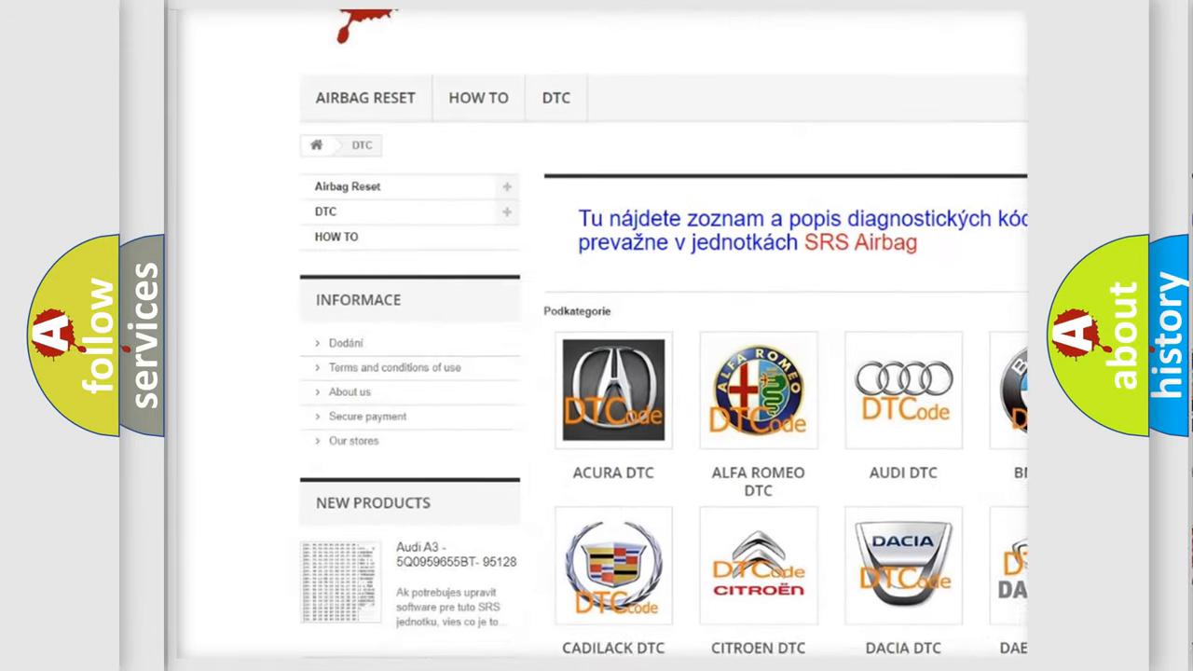
- Scroll the airbagreset.sk DTC page past the brand categories to the code list
{"action": "scroll", "scroll_direction": "down", "scroll_amount": 3}
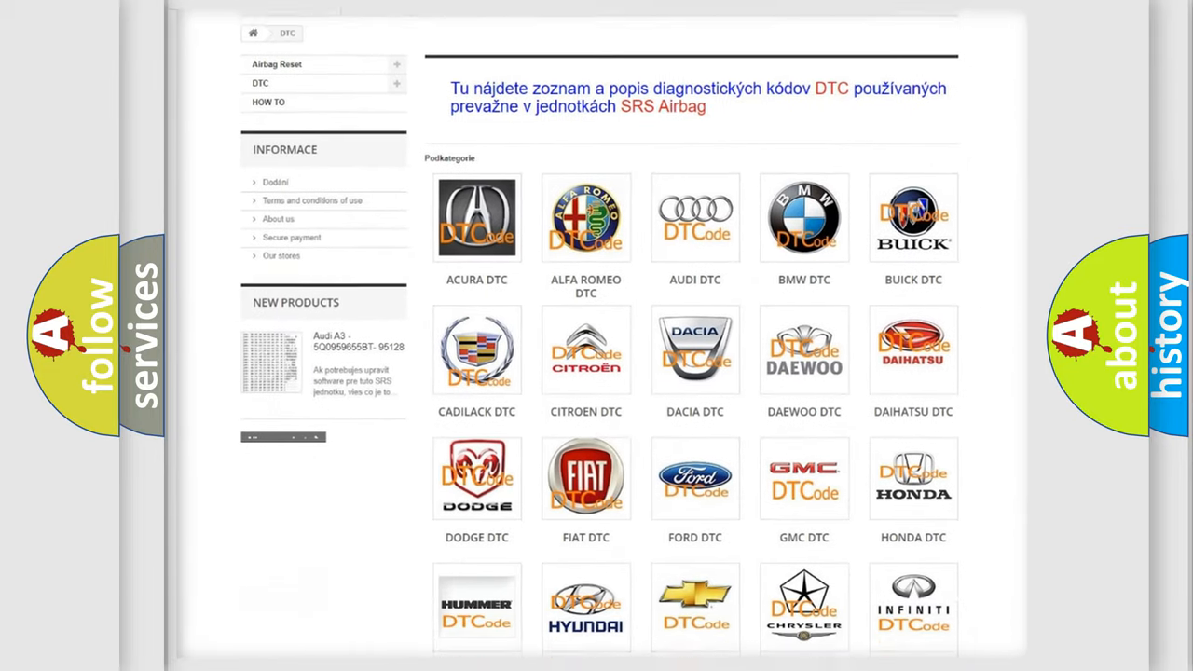
{"action": "scroll", "scroll_direction": "down", "scroll_amount": 3}
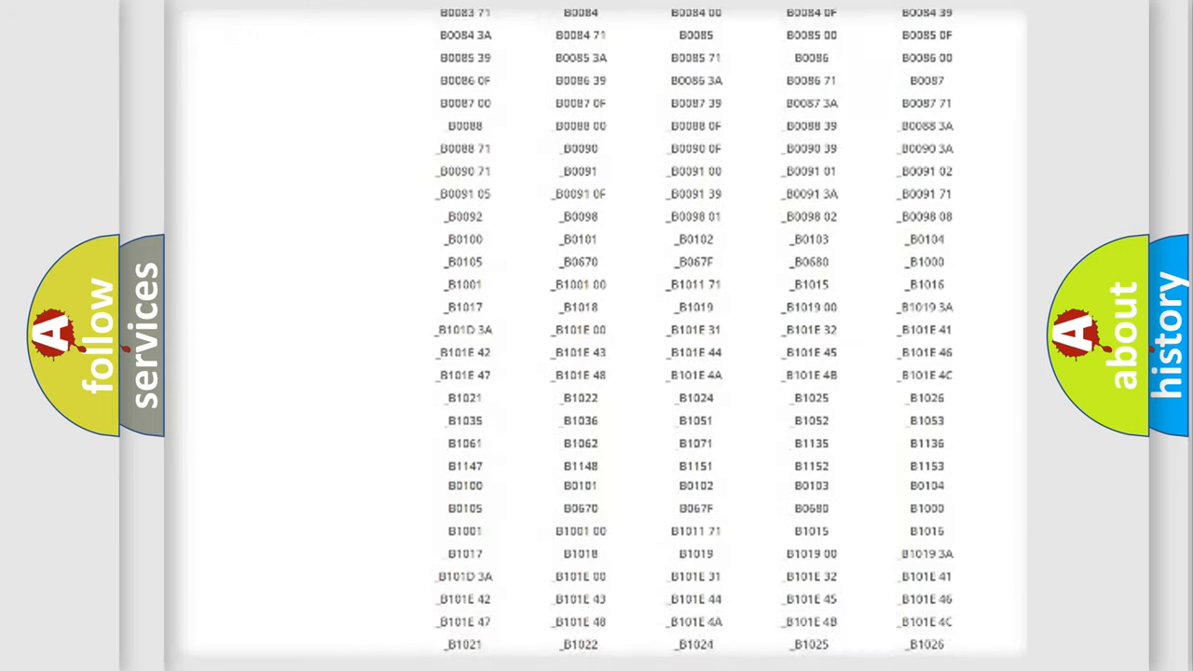
- Scroll further down the DTC code number list
{"action": "scroll", "scroll_direction": "down", "scroll_amount": 3}
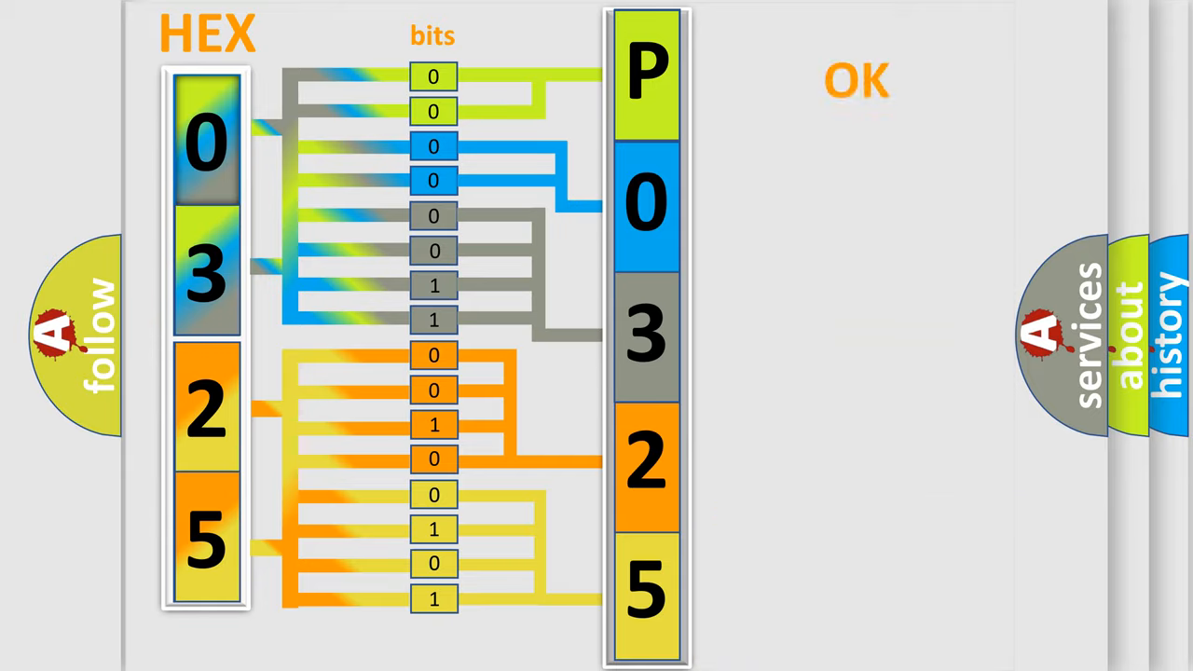
- Advance past the hex 0325 bit-decoding slide to the HUMMER P0325 summary card
{"action": "left_click", "coordinate": [856, 81]}
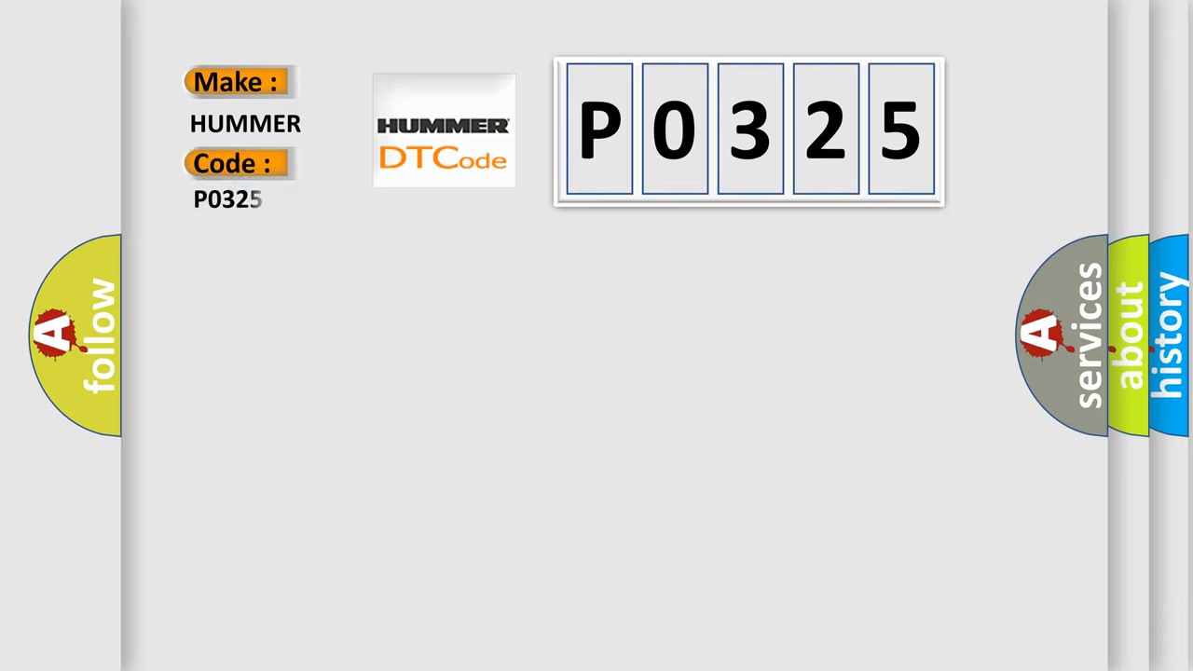